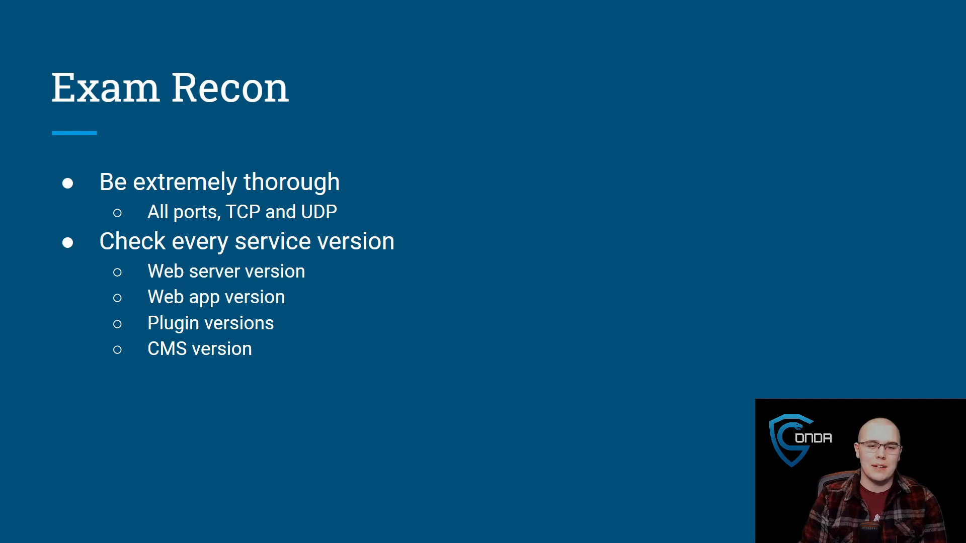
{"action": "key", "text": "Right"}
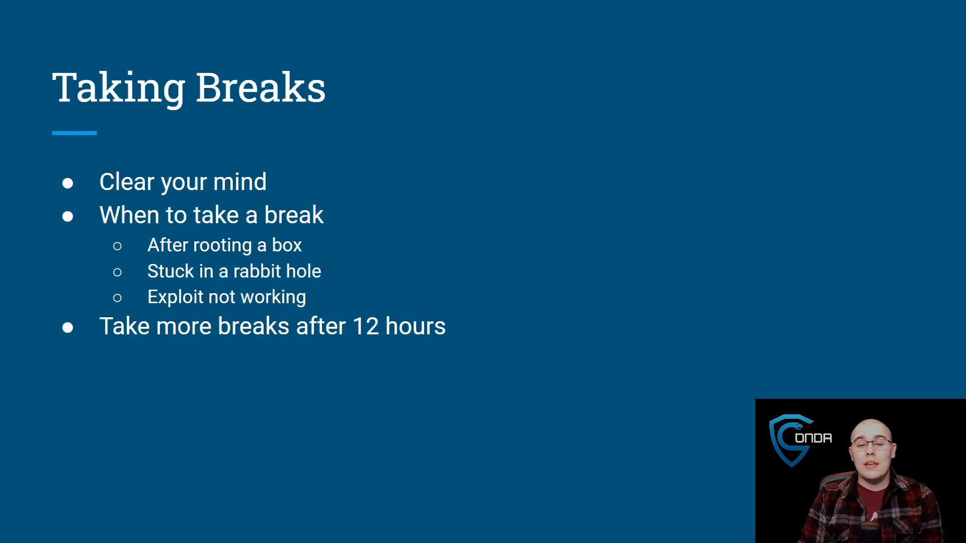